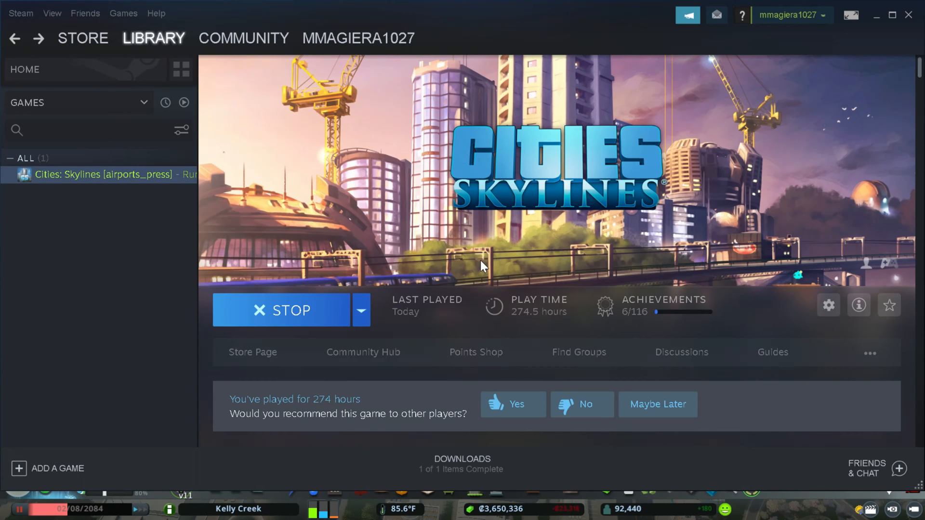
Scroll the Cities: Skylines Workshop page down past popular items to the Browse By Tag list
scroll(down, 3)
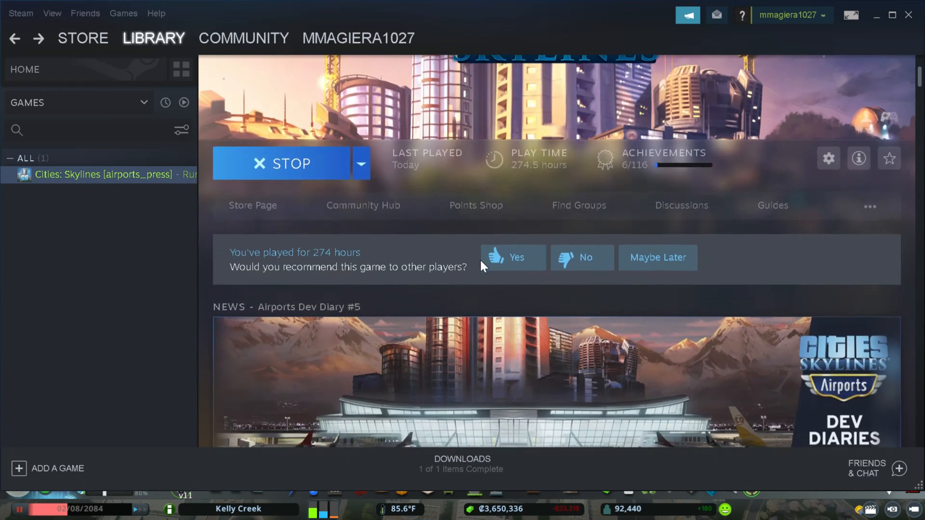
scroll(down, 3)
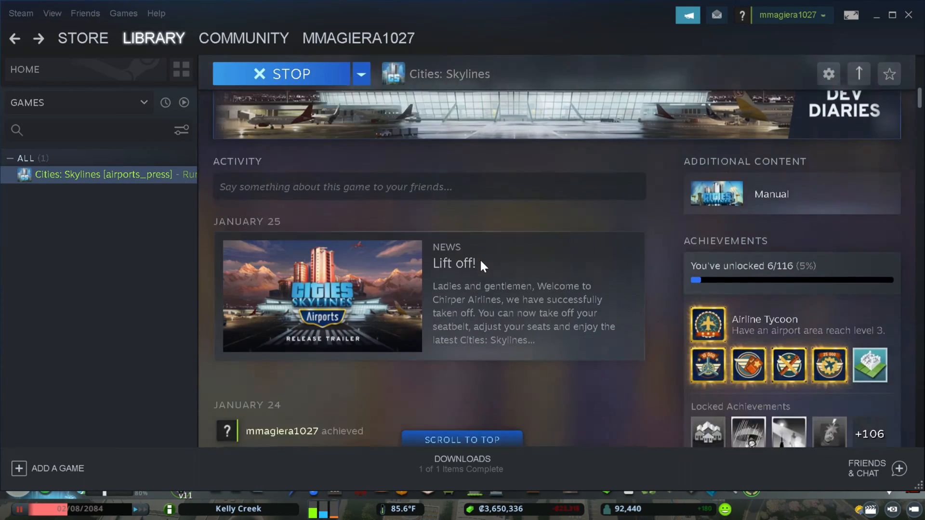
scroll(down, 3)
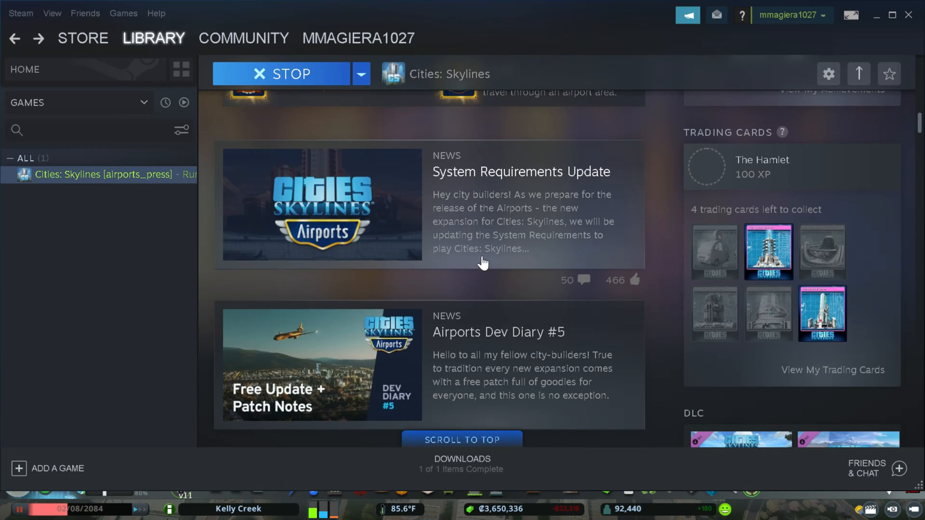
scroll(down, 3)
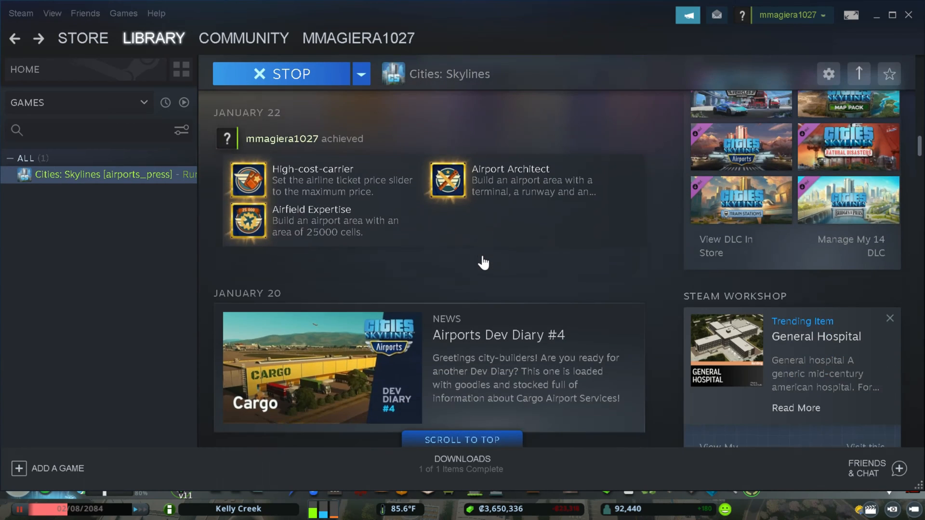
scroll(down, 3)
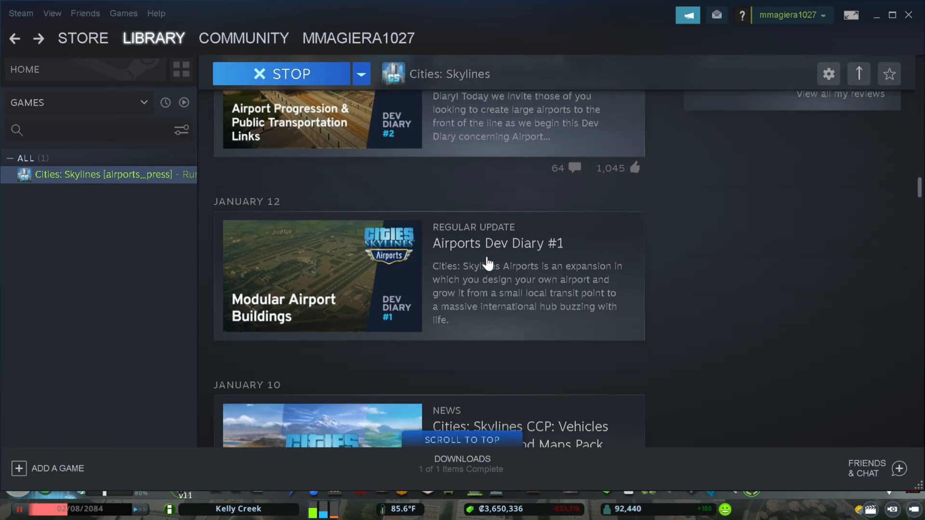
scroll(down, 3)
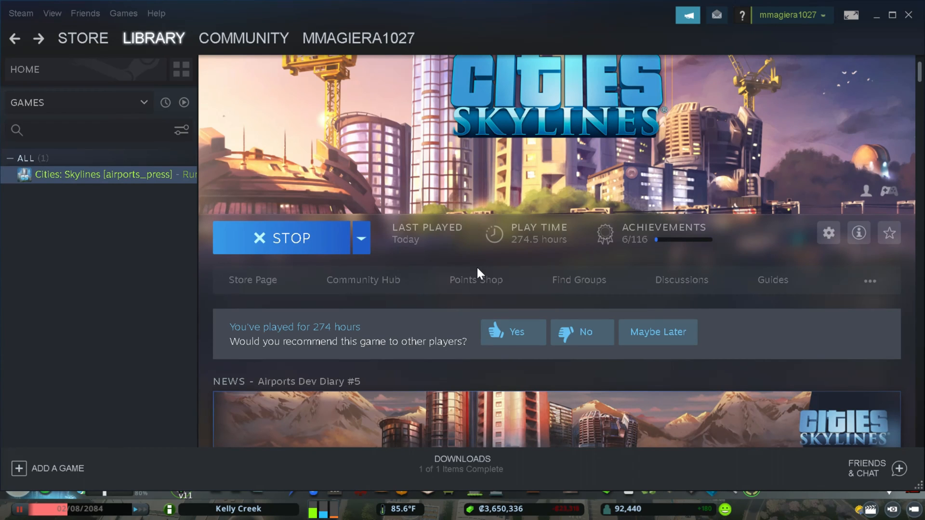
mouse_move(707, 266)
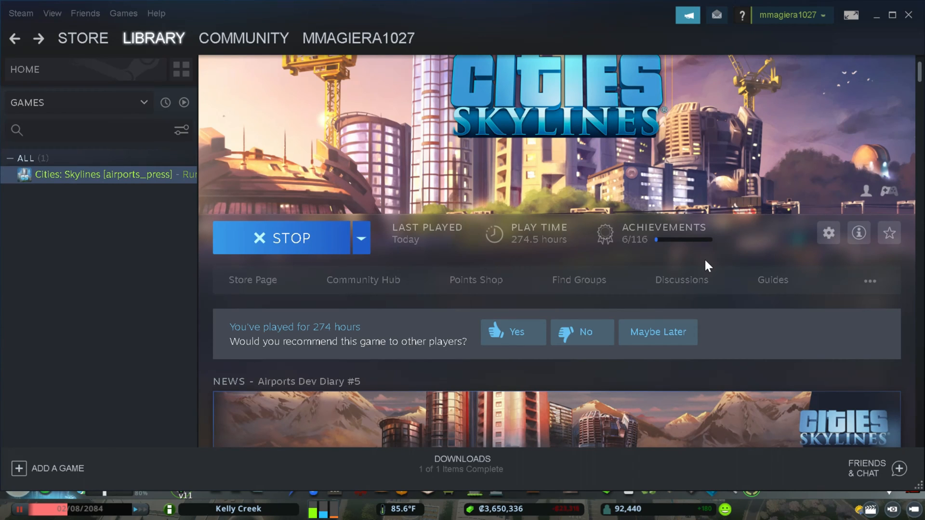
mouse_move(747, 269)
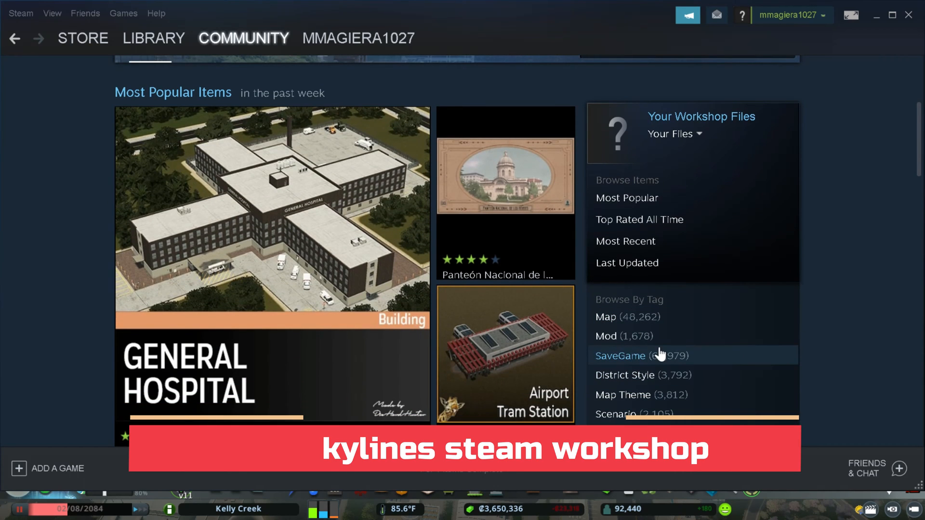
scroll(down, 3)
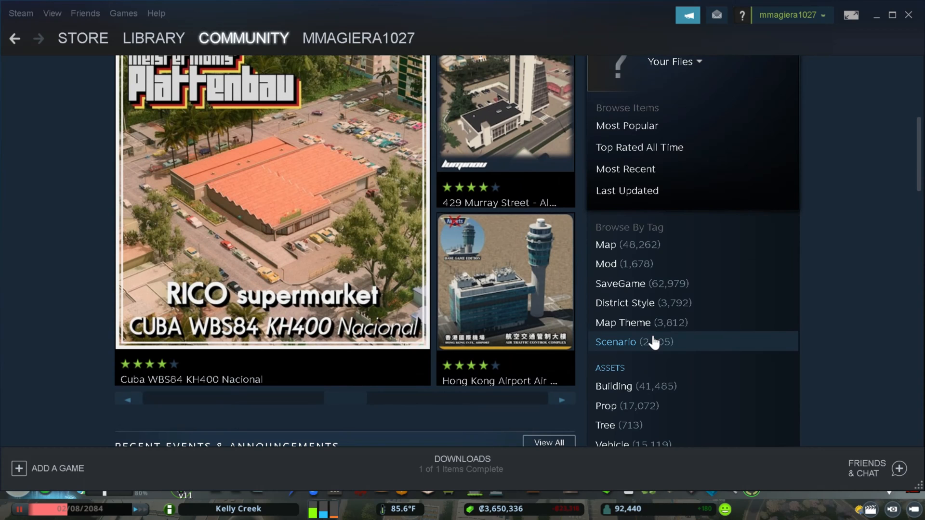
mouse_move(645, 302)
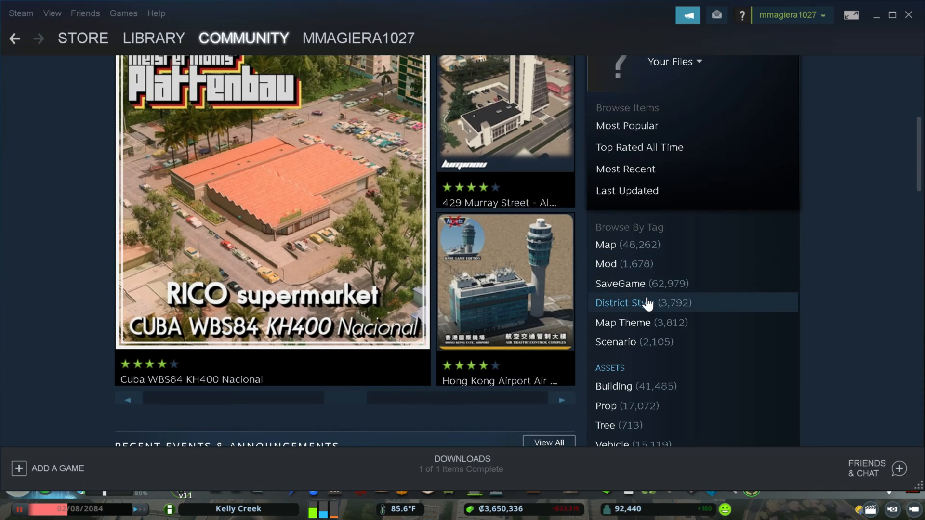
scroll(down, 3)
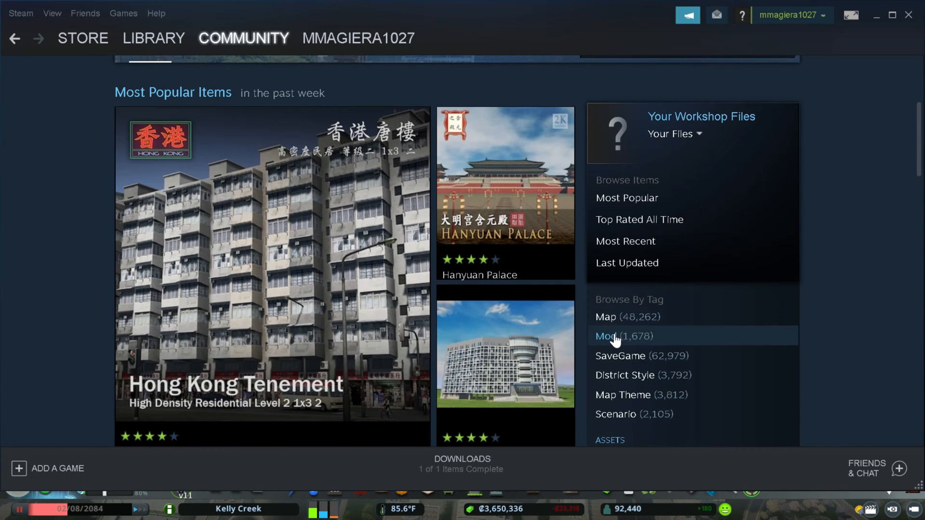
Filter the Workshop to items tagged Mod and browse through the popular mod results
click(613, 337)
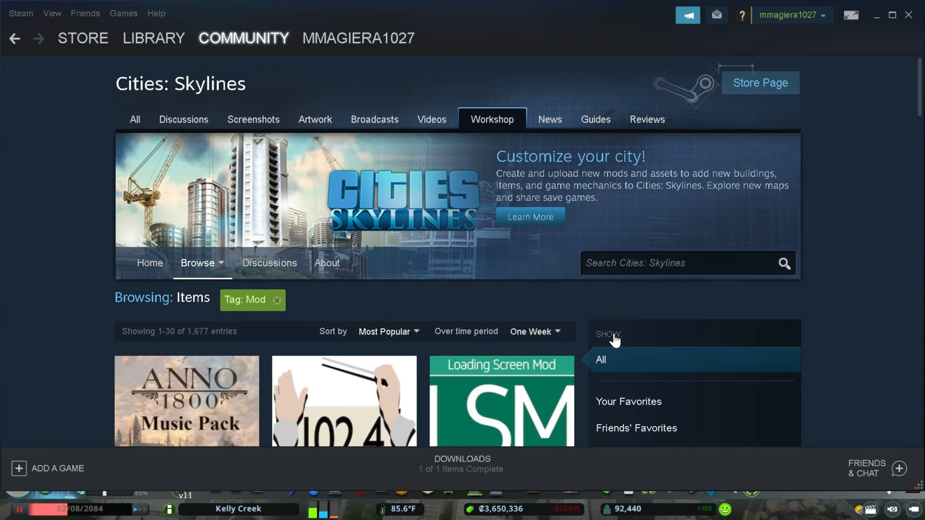
scroll(down, 3)
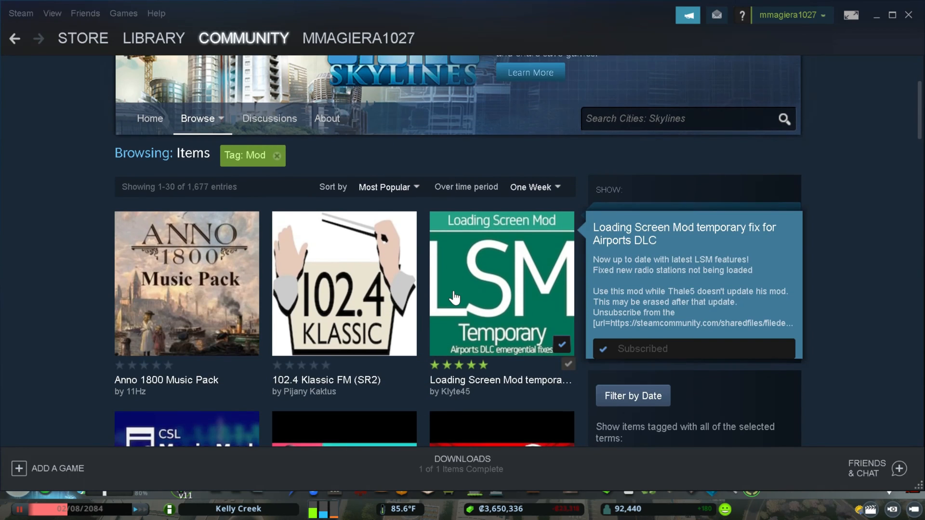
scroll(down, 3)
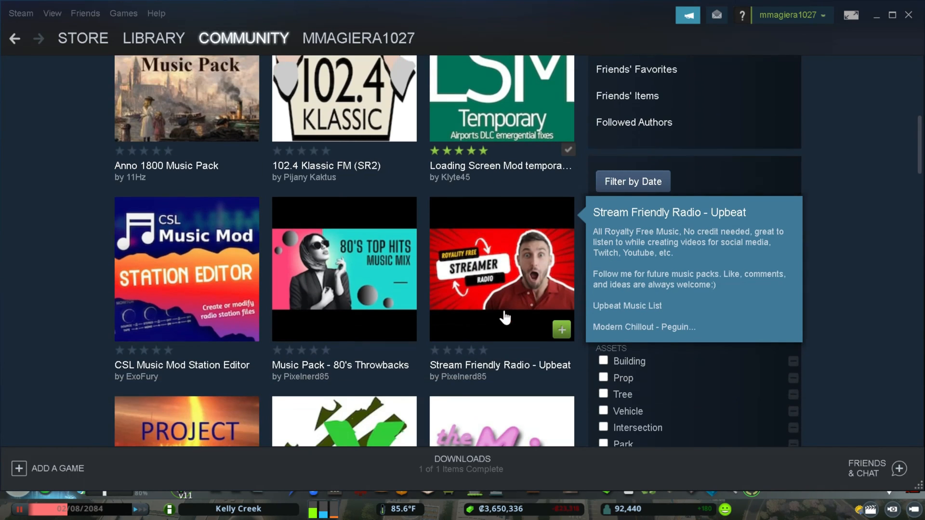
scroll(down, 3)
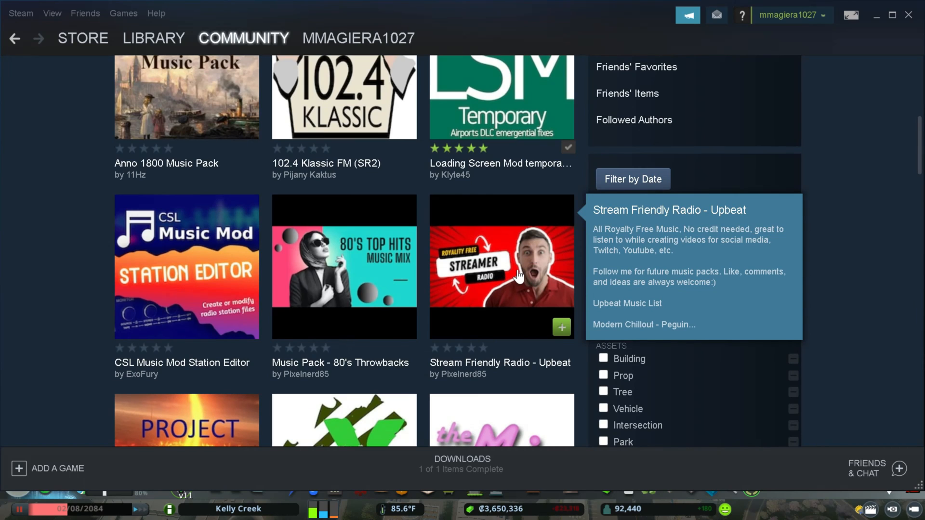
mouse_move(541, 303)
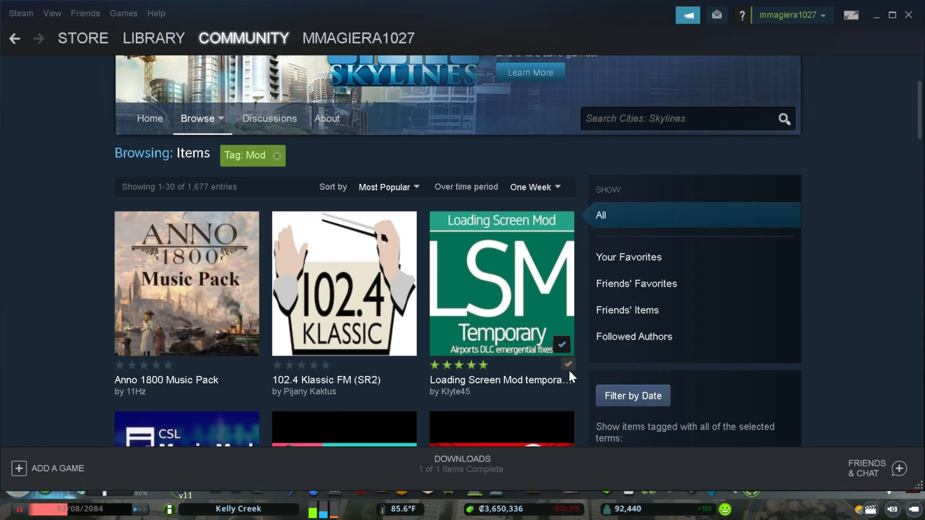
mouse_move(567, 365)
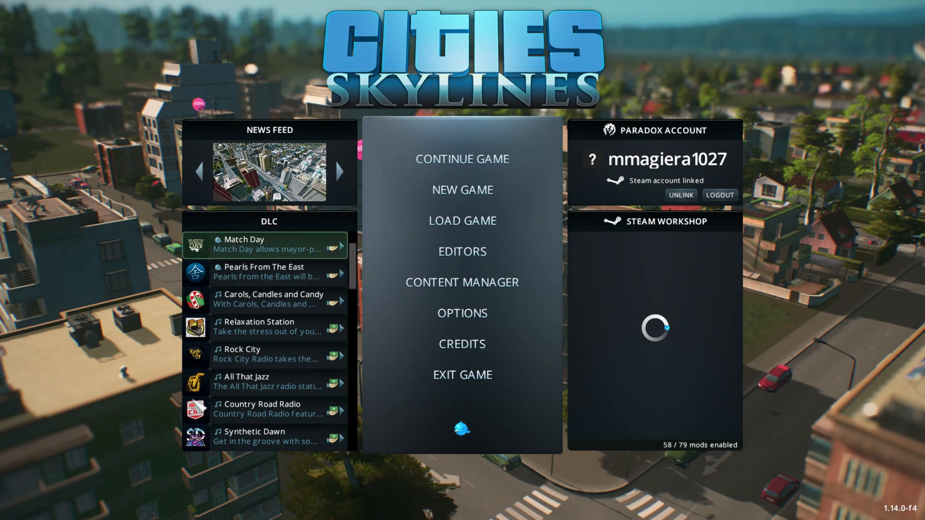
Show the MODS category in Content Manager and review each mod's On/Off state
click(461, 283)
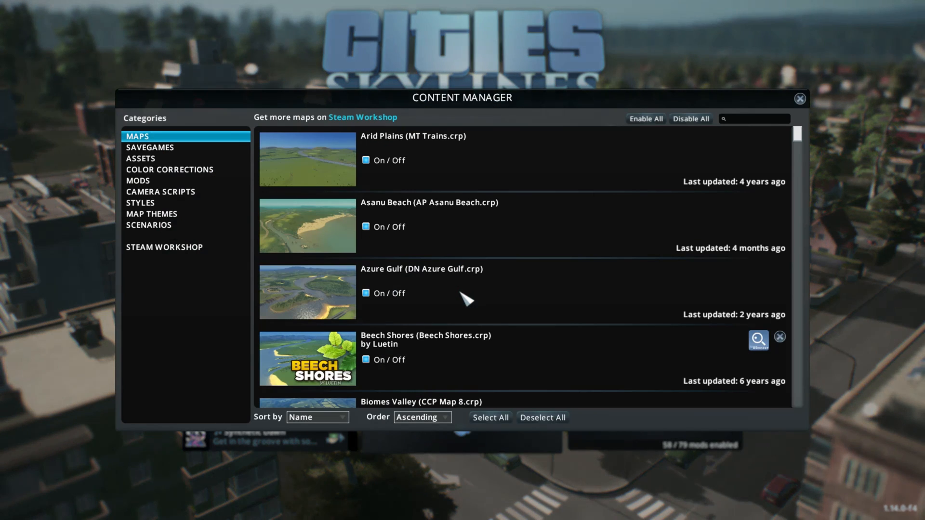
click(137, 181)
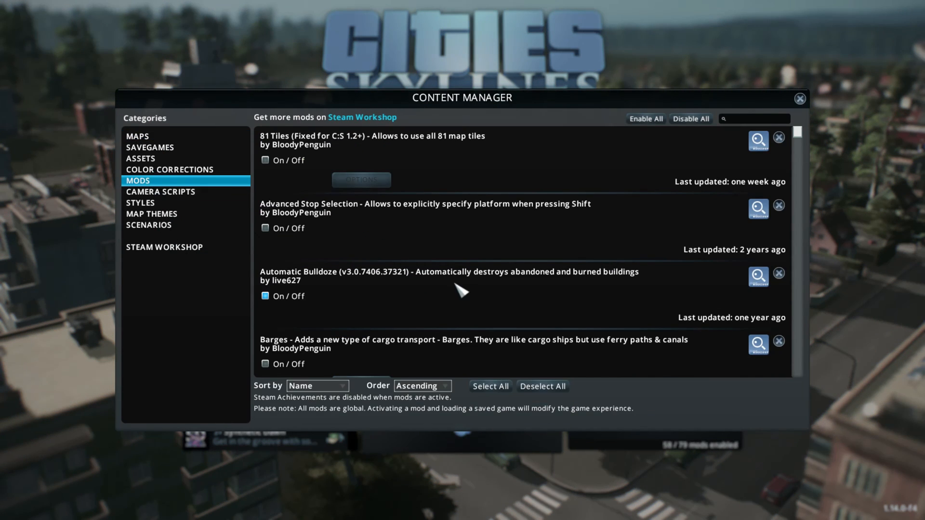
scroll(down, 3)
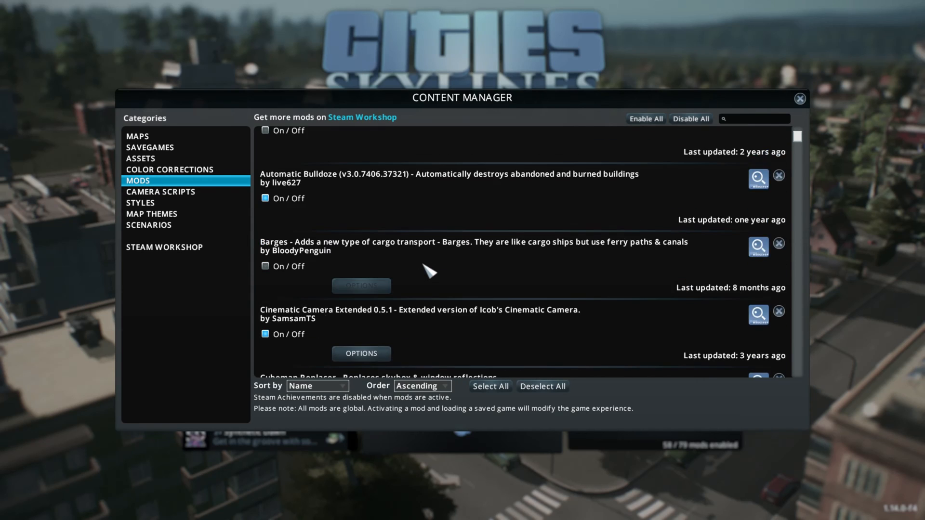
scroll(down, 3)
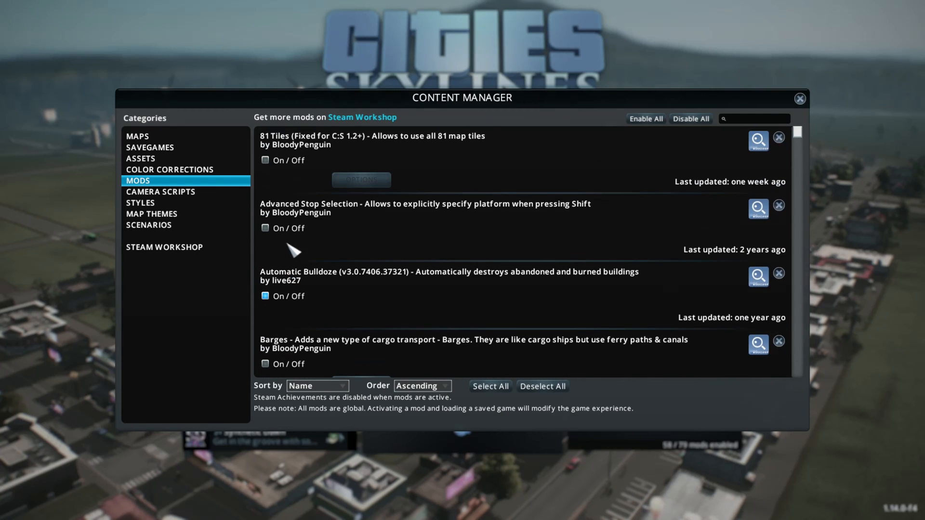
mouse_move(300, 162)
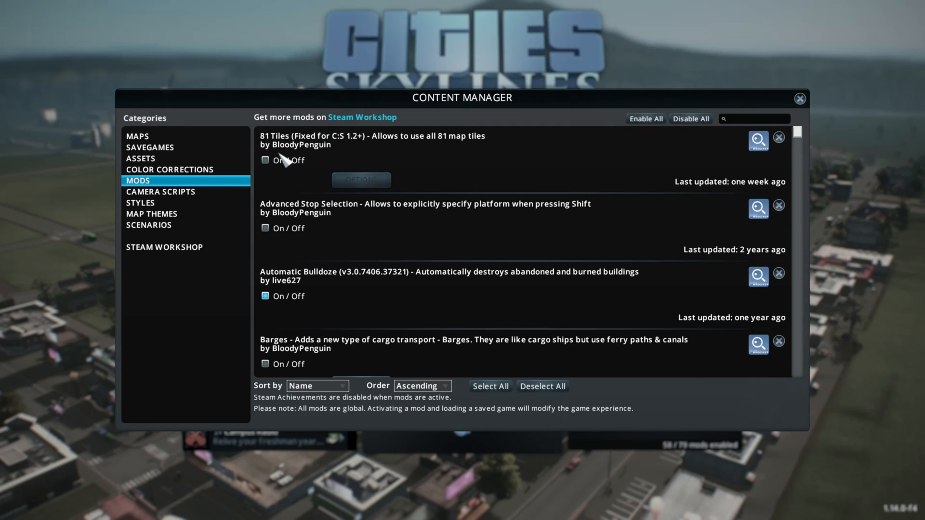
scroll(down, 3)
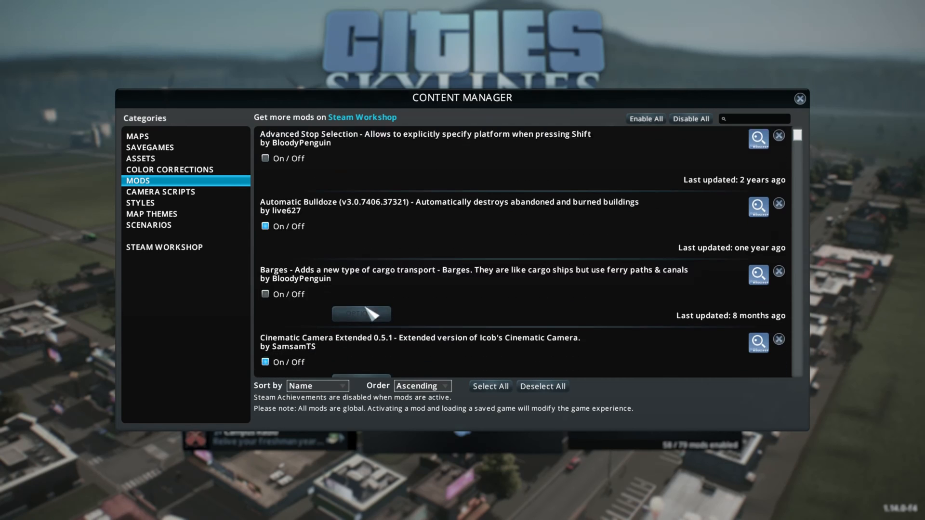
scroll(down, 3)
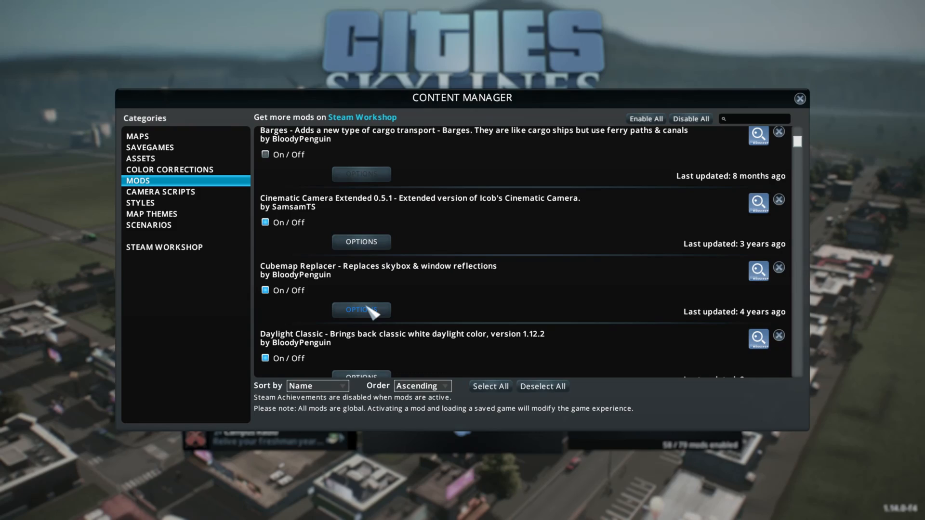
mouse_move(526, 302)
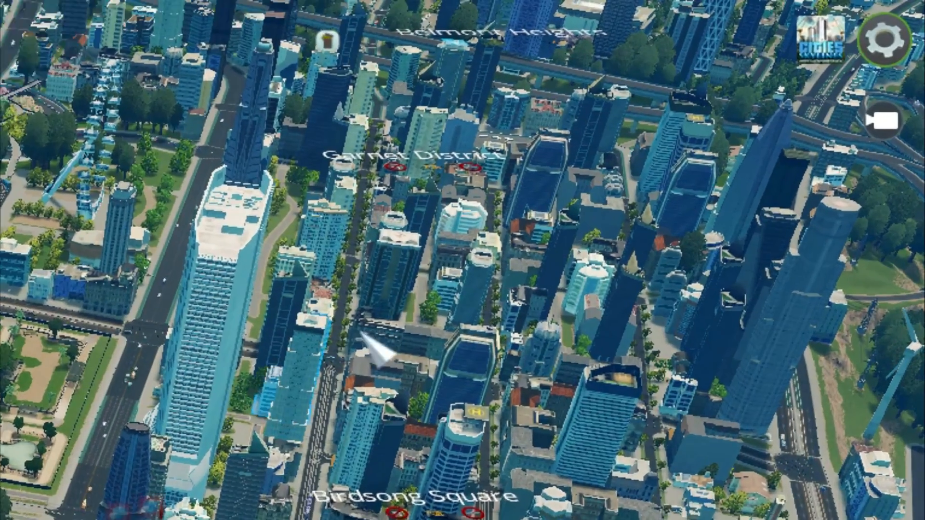
Bring up the Pause Menu in the loaded city and enter OPTIONS
key(Escape)
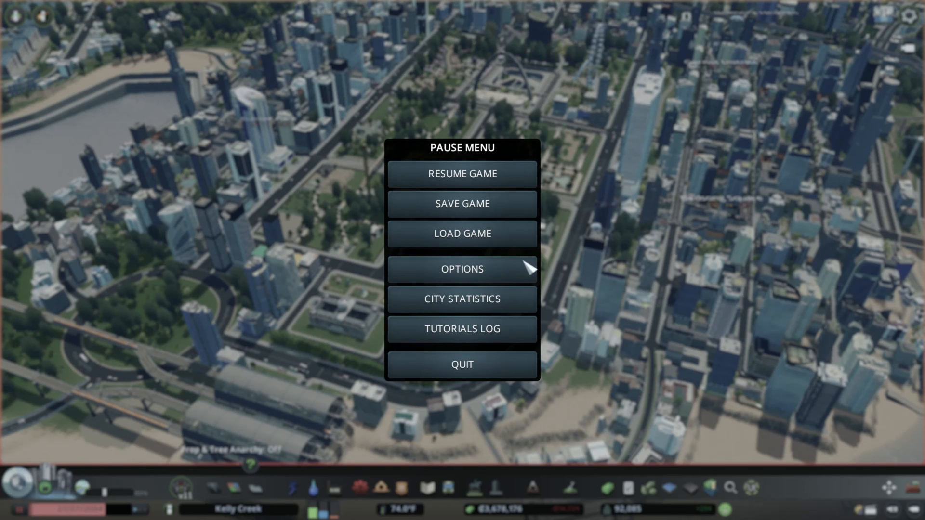
mouse_move(462, 269)
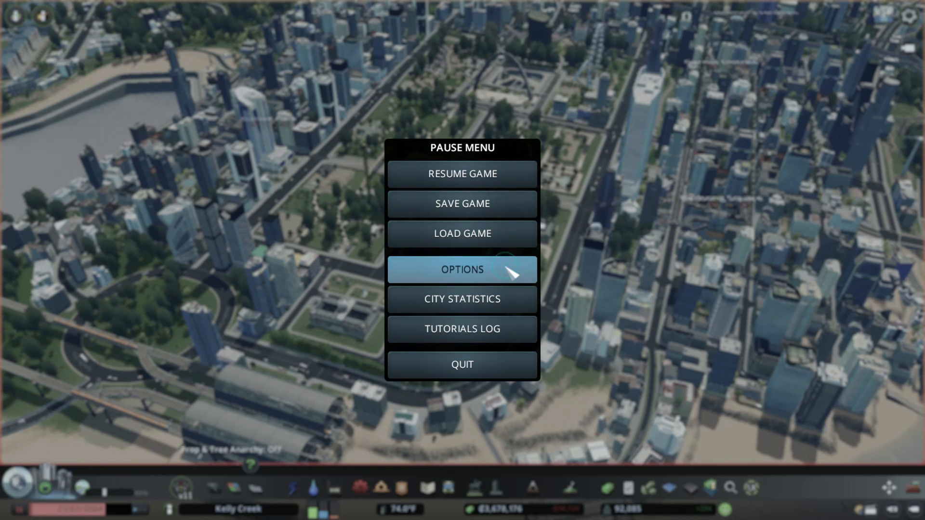
click(461, 270)
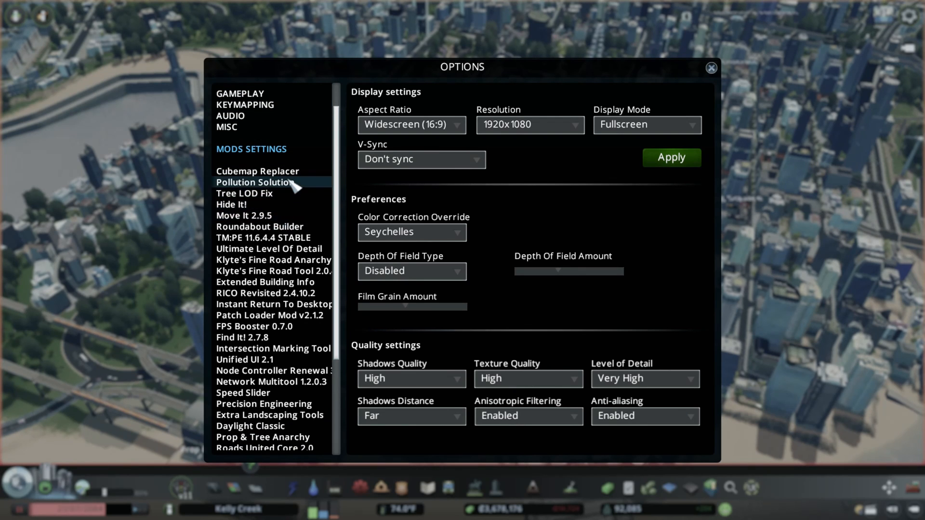
Show Pollution Solution settings and toggle Noise Pollution removal off then back on
click(254, 182)
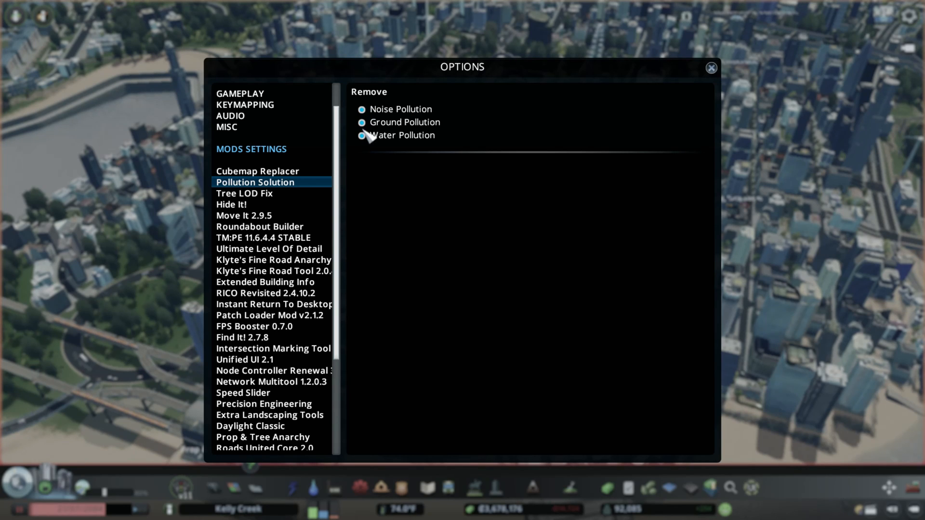
click(361, 109)
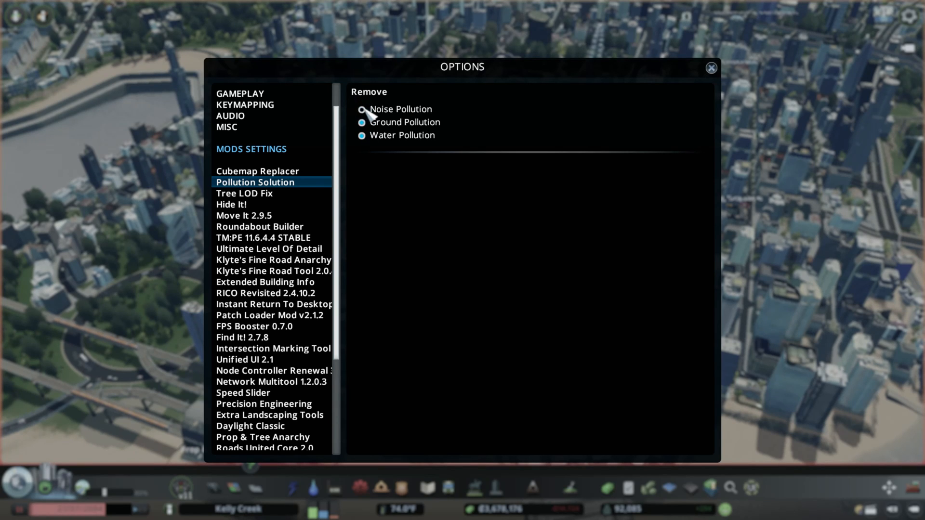
click(362, 109)
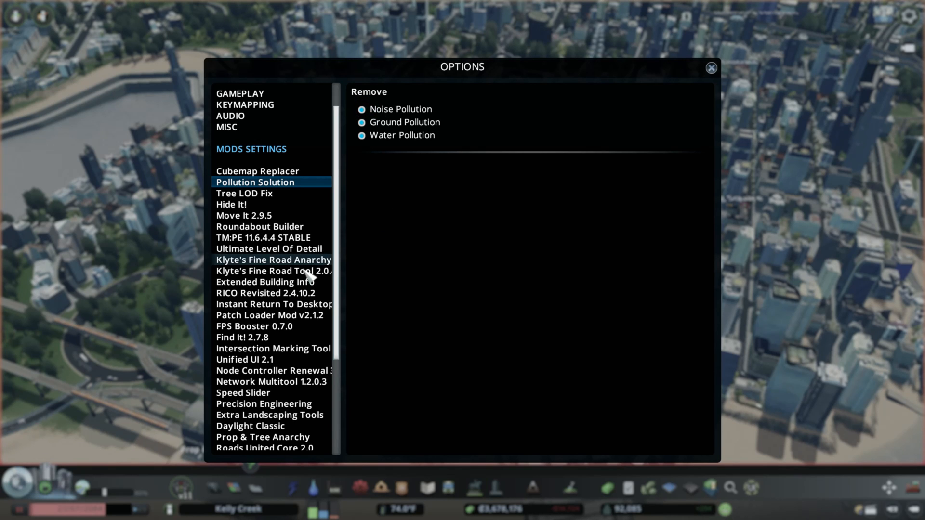
scroll(down, 3)
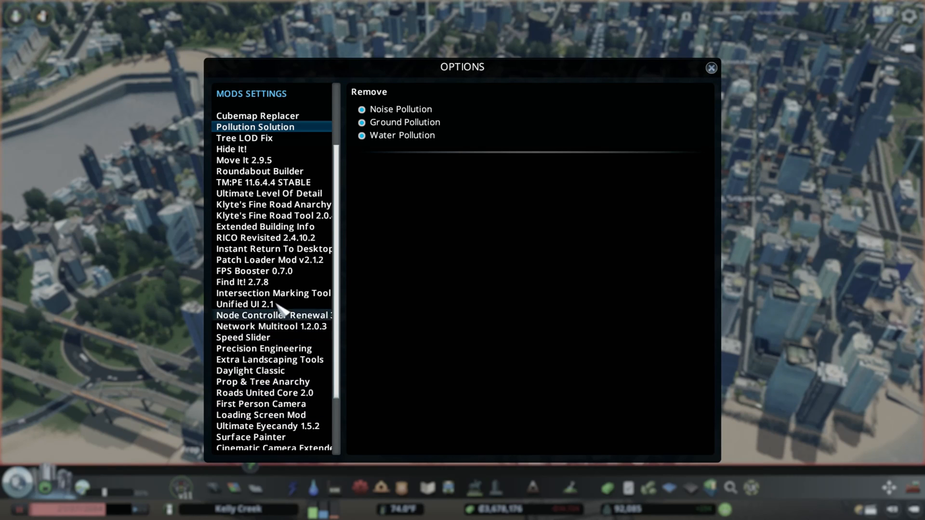
mouse_move(266, 237)
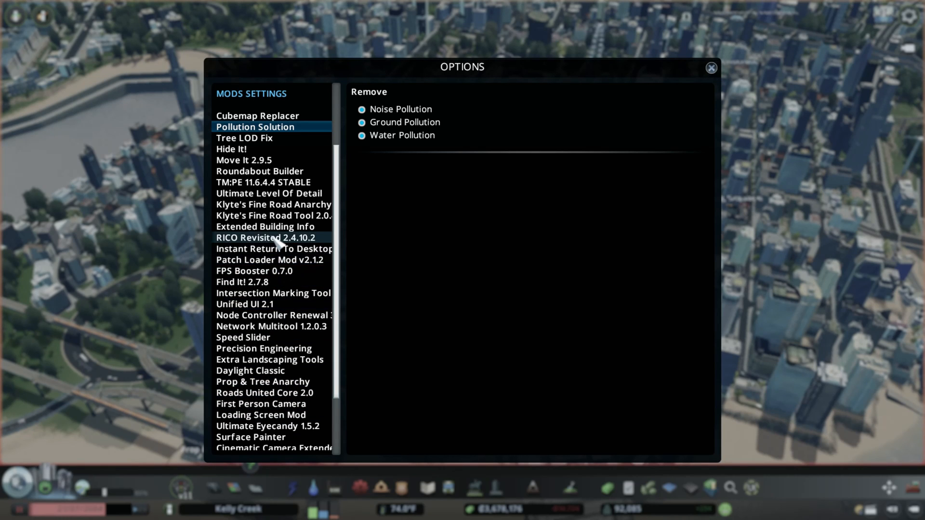
Review Extended Building Info, Ultimate Eyecandy and Road Colors Changer ++ settings, then close Options
click(266, 226)
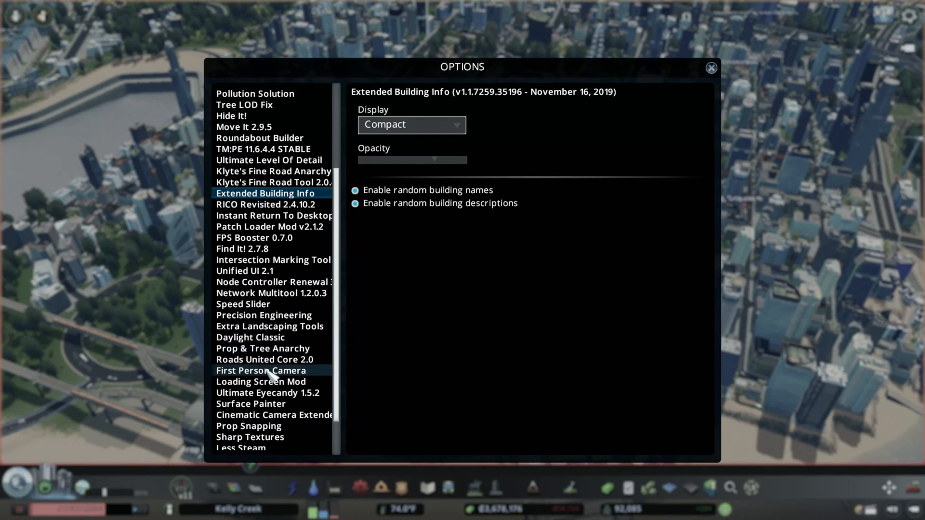
mouse_move(270, 327)
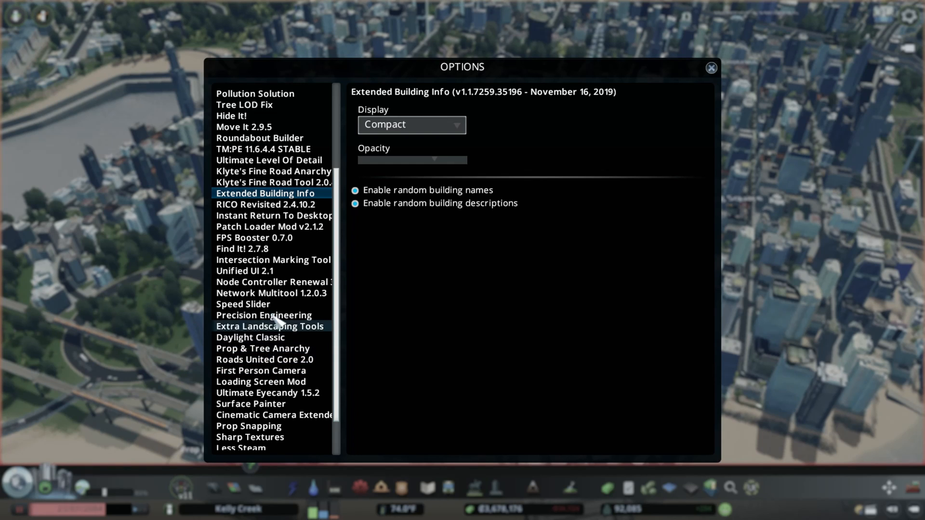
mouse_move(272, 293)
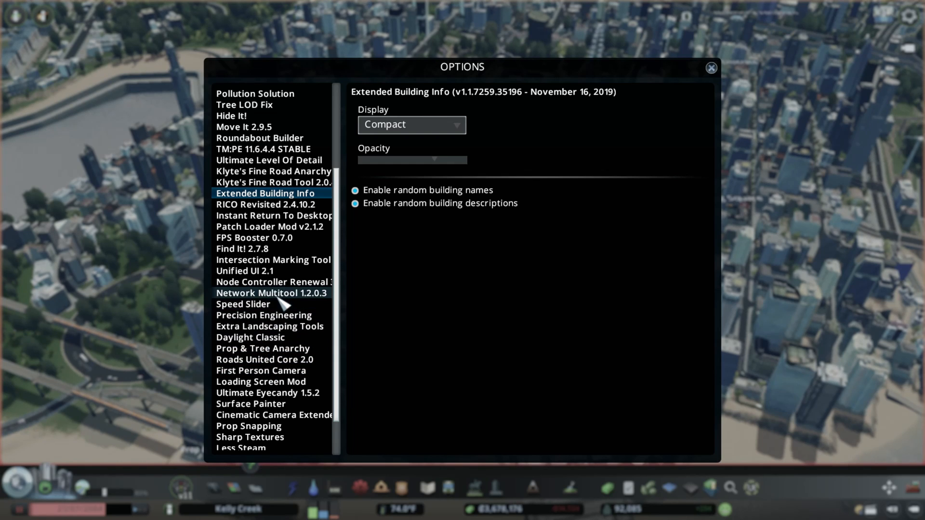
click(267, 393)
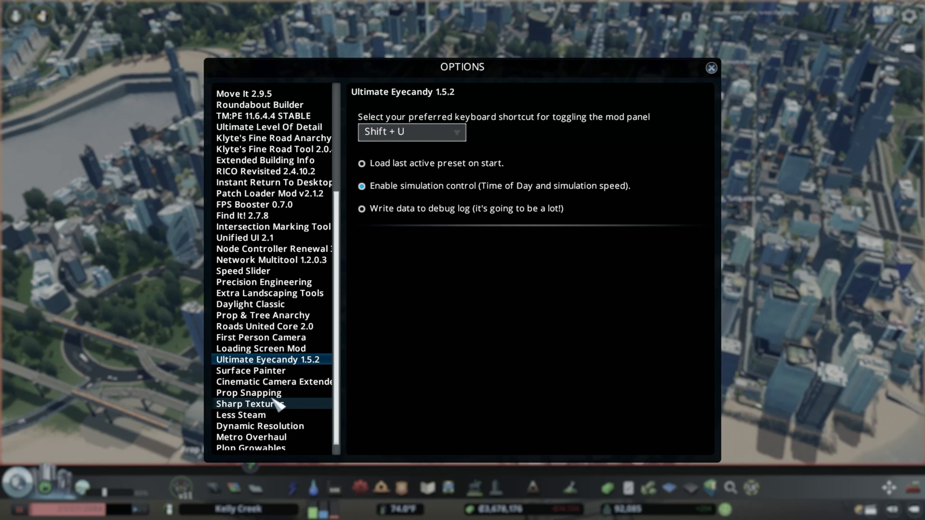
scroll(down, 3)
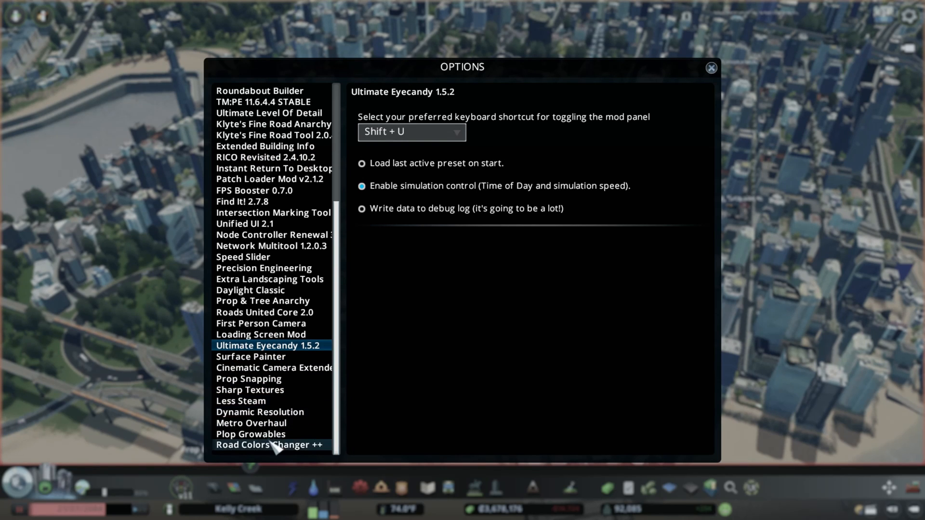
click(269, 445)
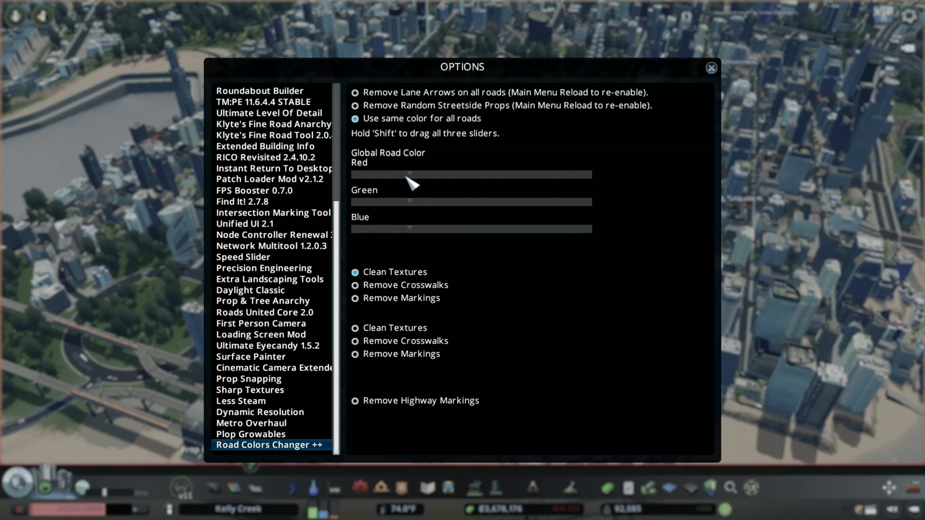
mouse_move(417, 182)
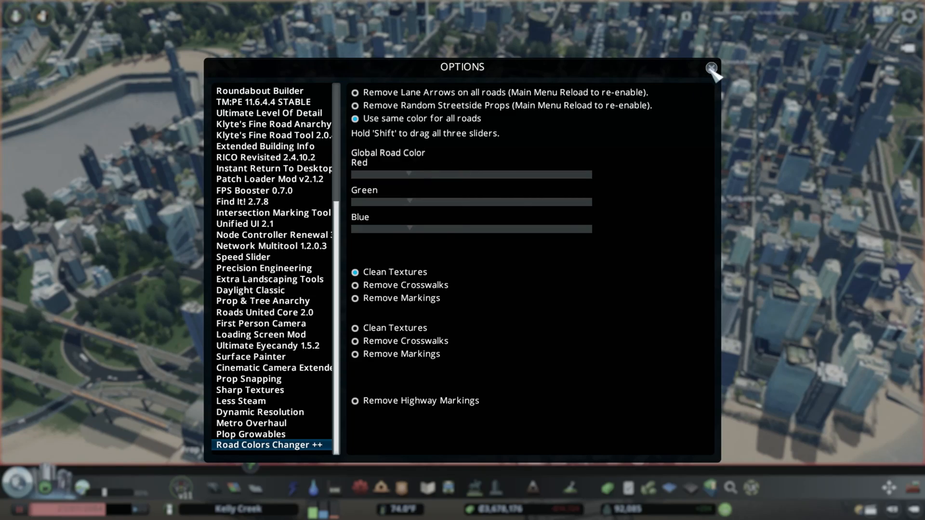
click(710, 67)
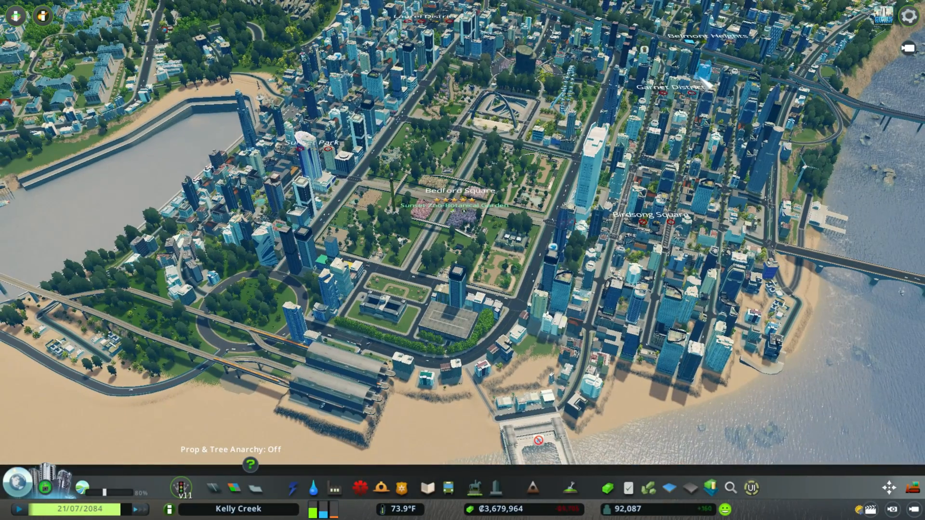